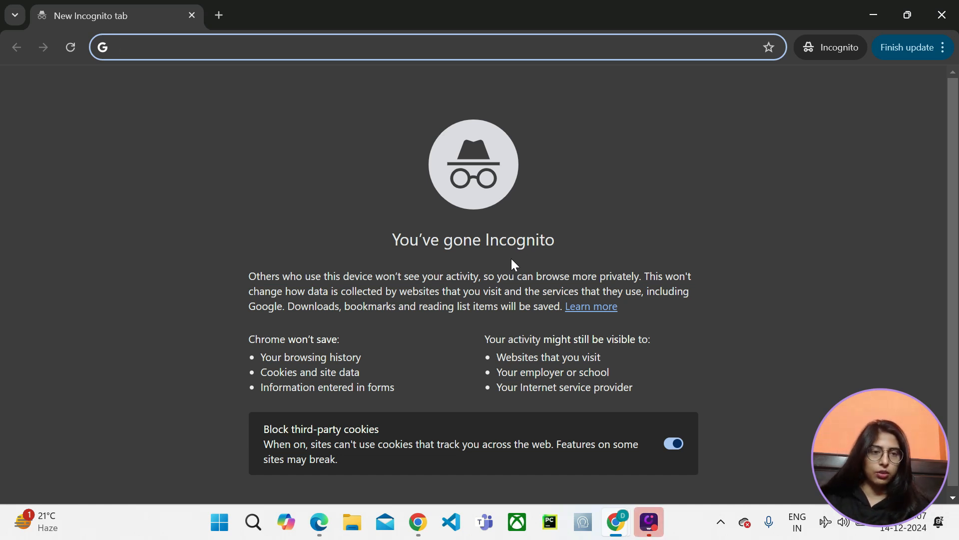
Load portal.azure.com in the incognito Chrome window to reach the Azure sign-in page.
text(por)
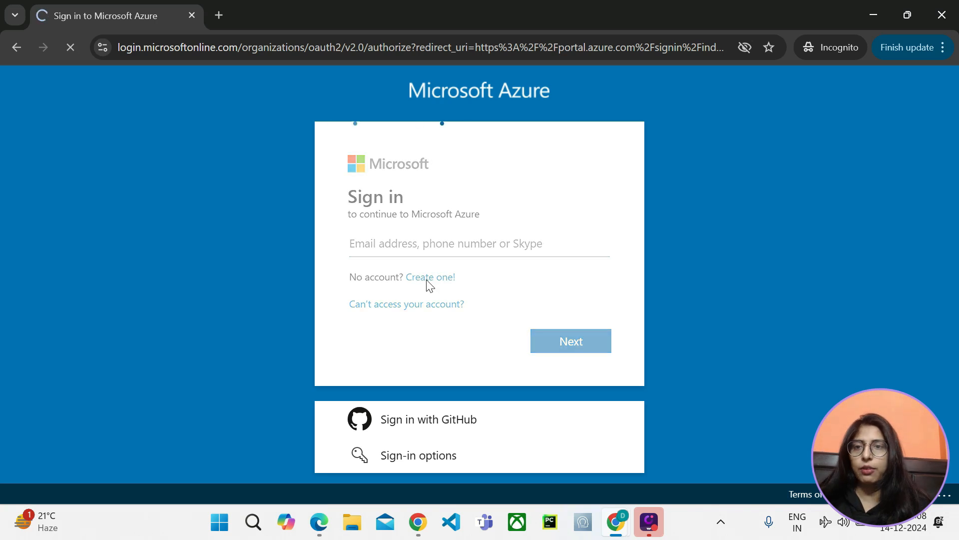
Choose 'Create one!' and submit the new account's email address.
click(430, 276)
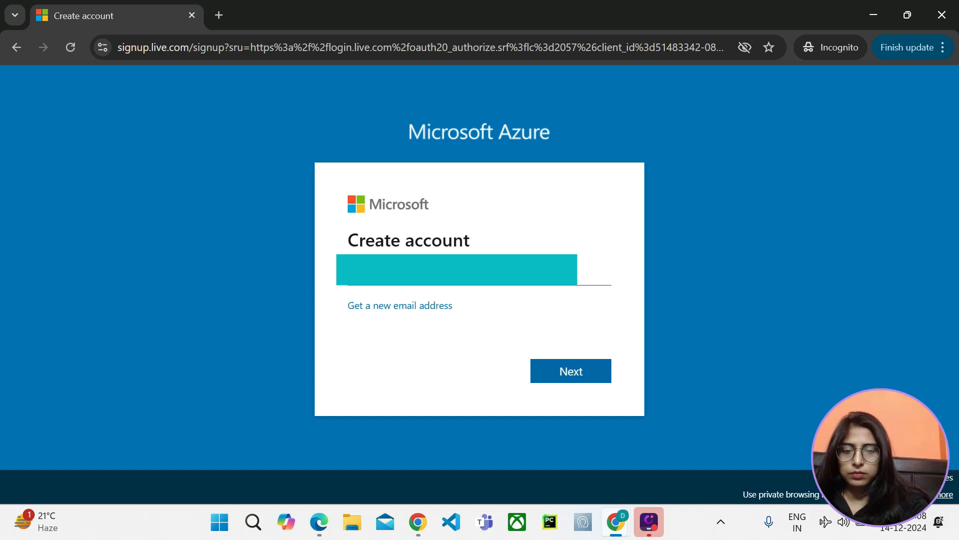
text(sa)
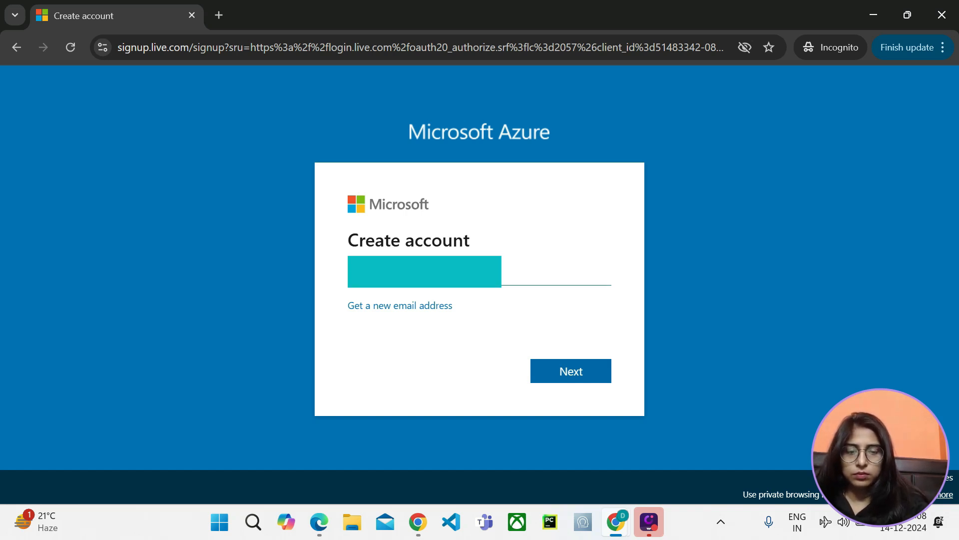
text(m)
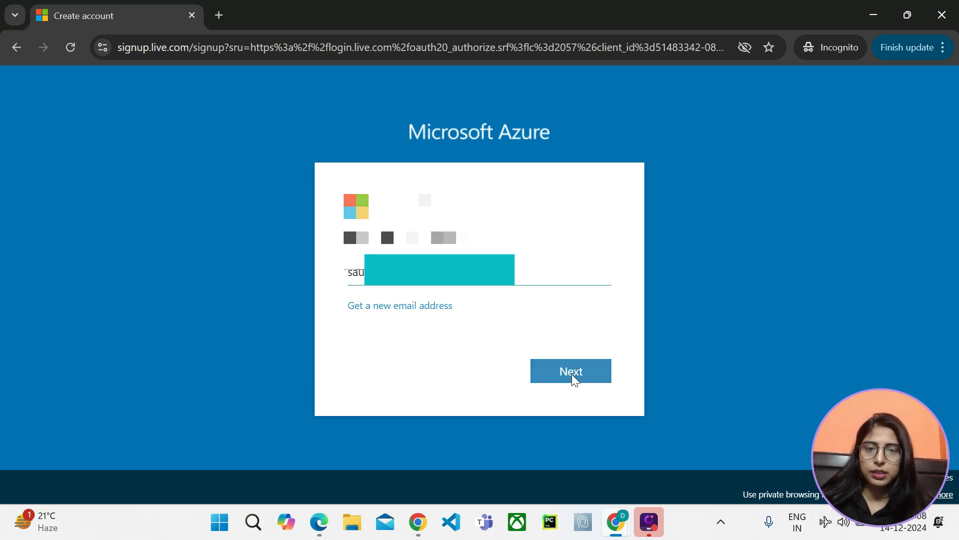
click(569, 370)
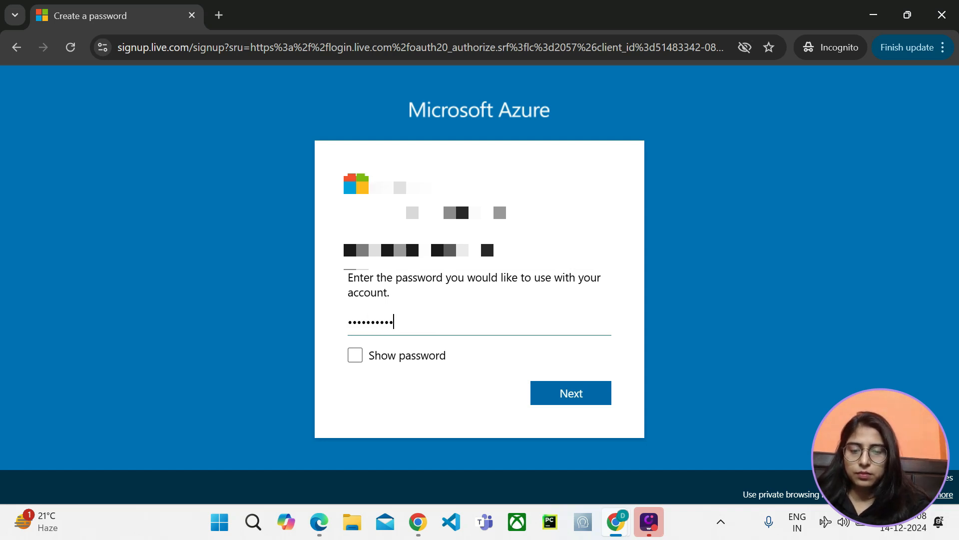
click(569, 392)
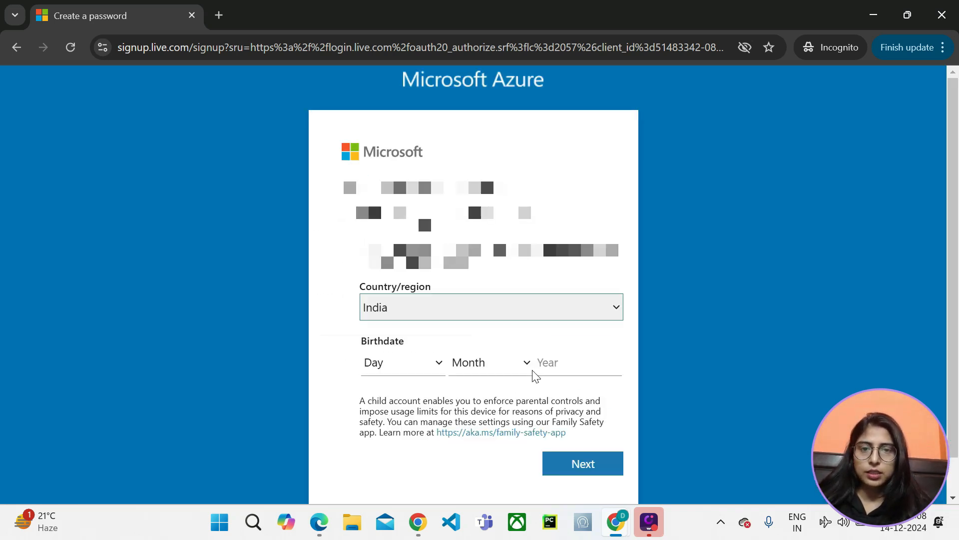
click(401, 363)
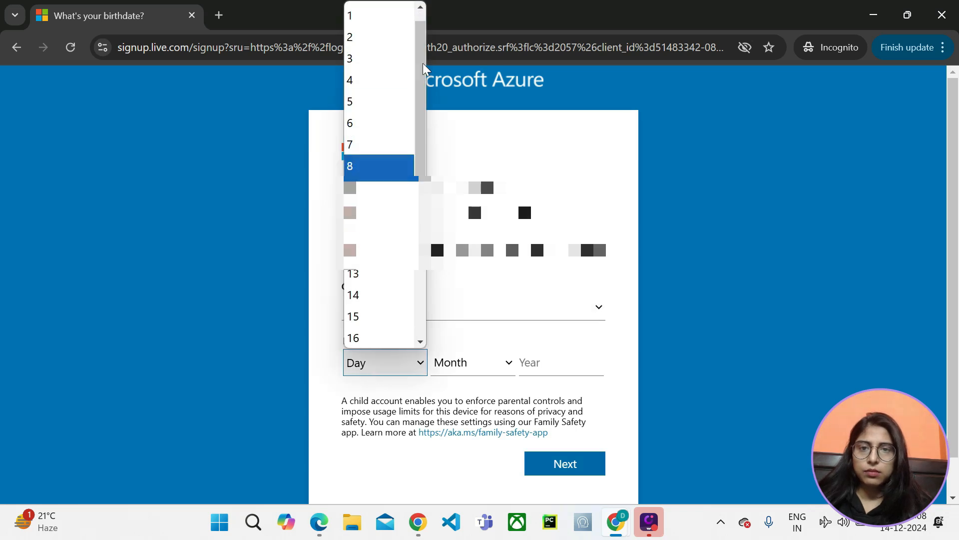
click(350, 36)
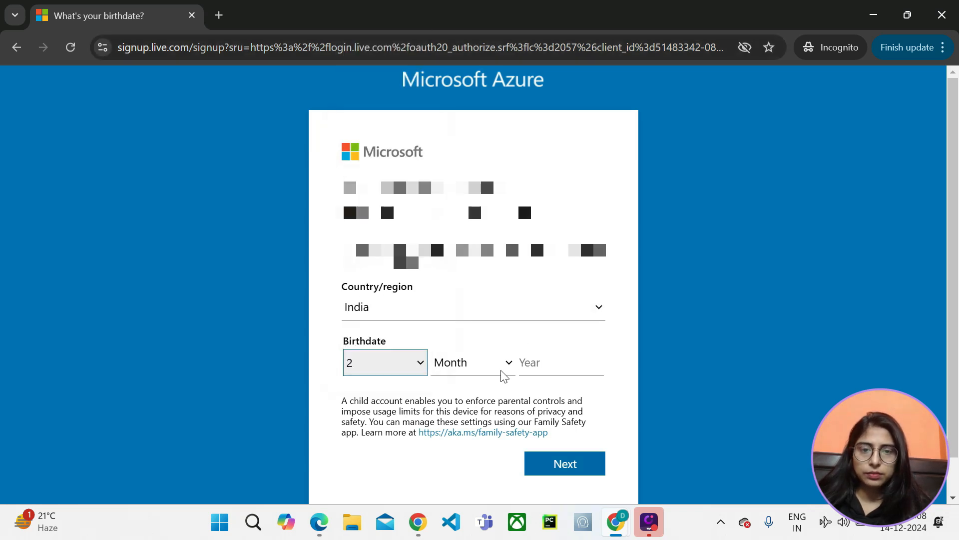
click(473, 362)
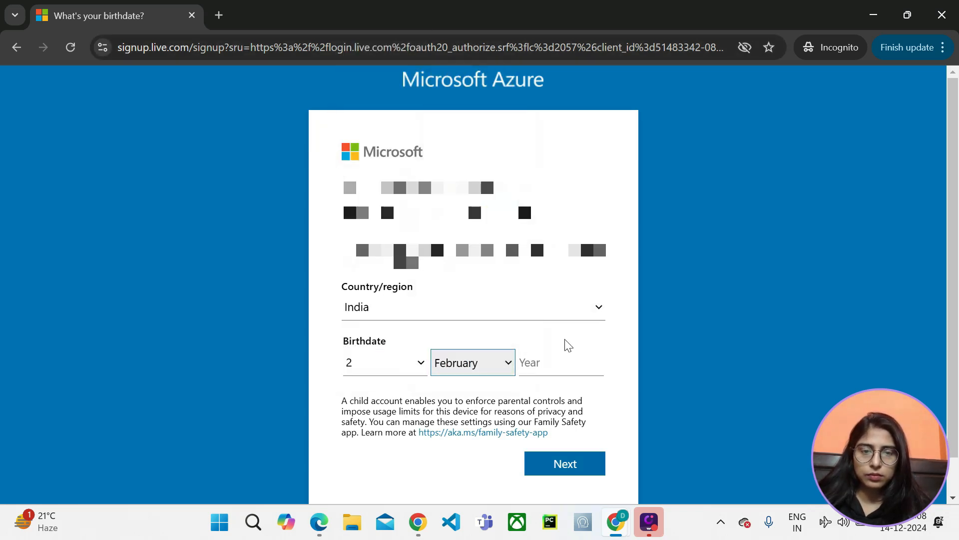
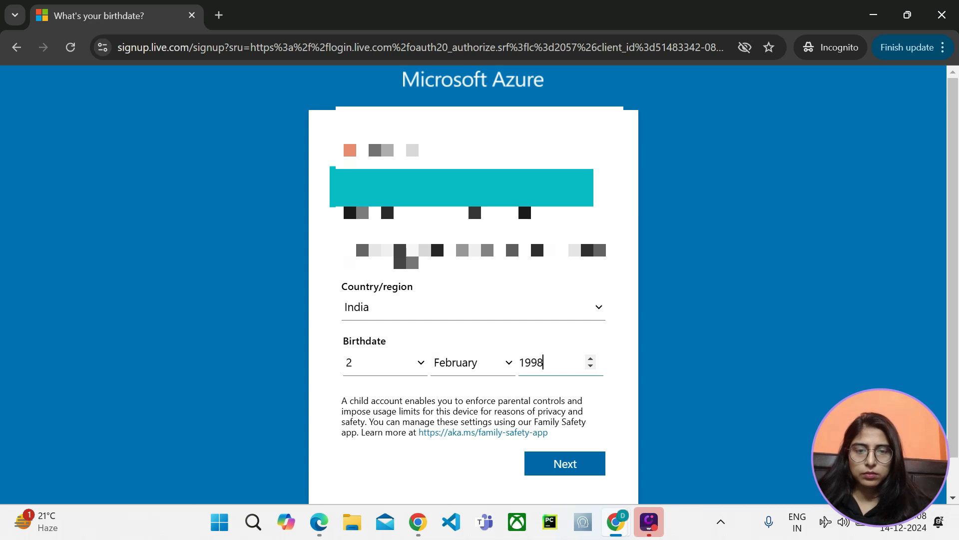
click(564, 464)
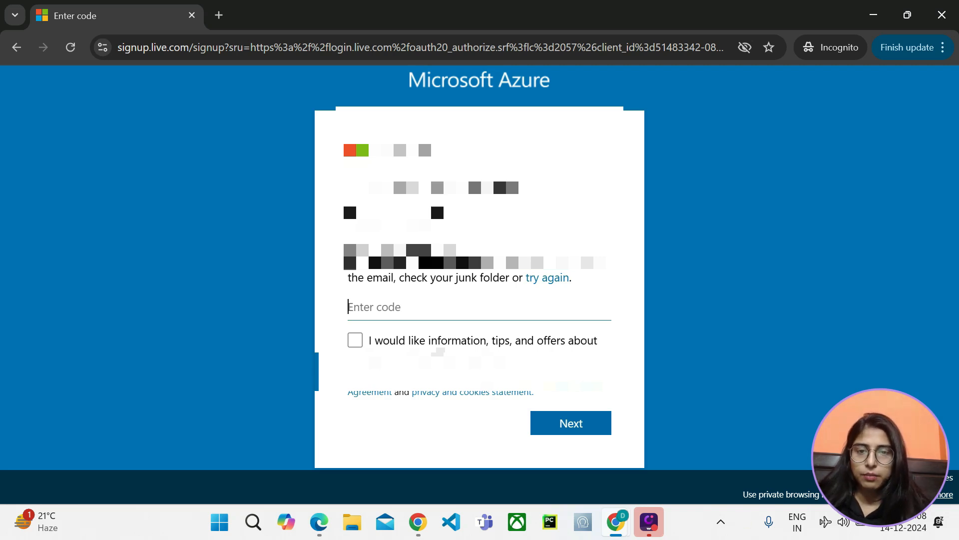
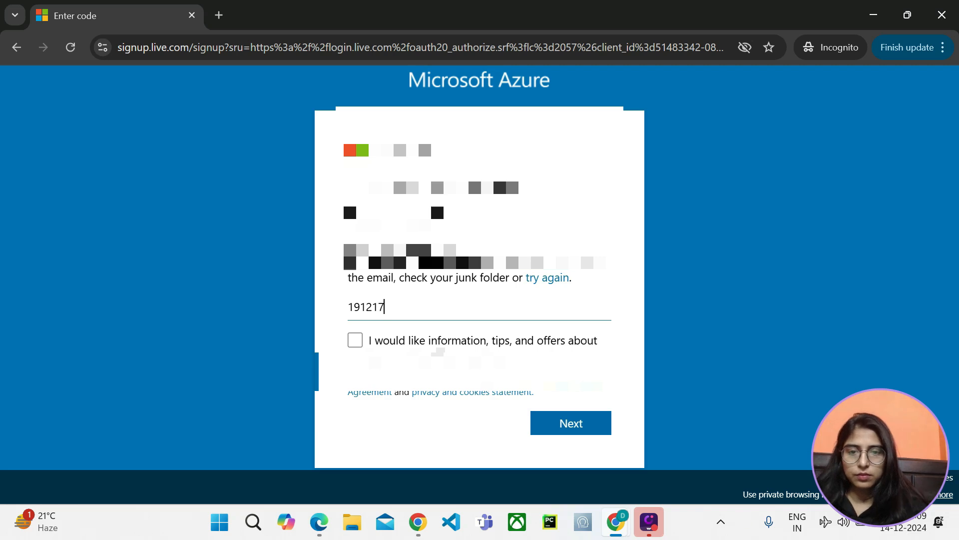
click(570, 422)
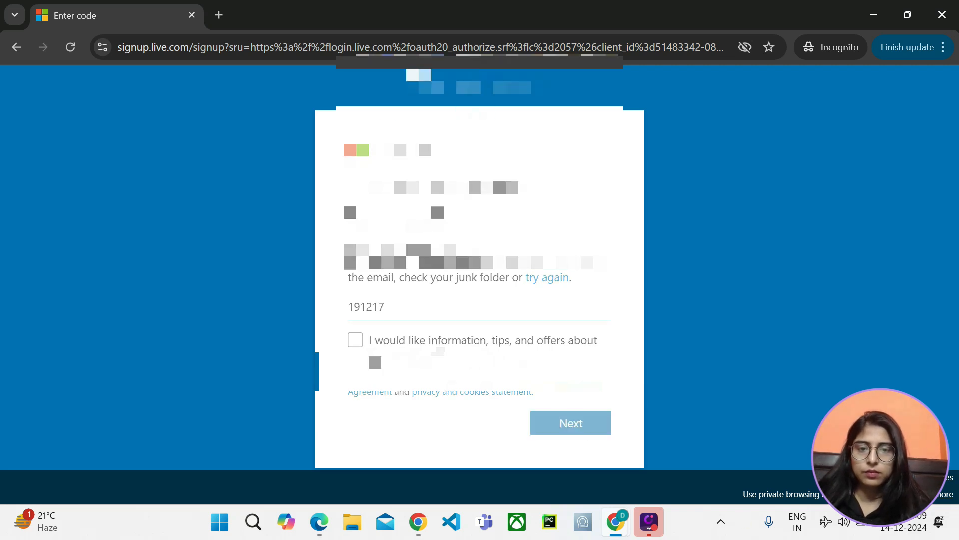
click(570, 423)
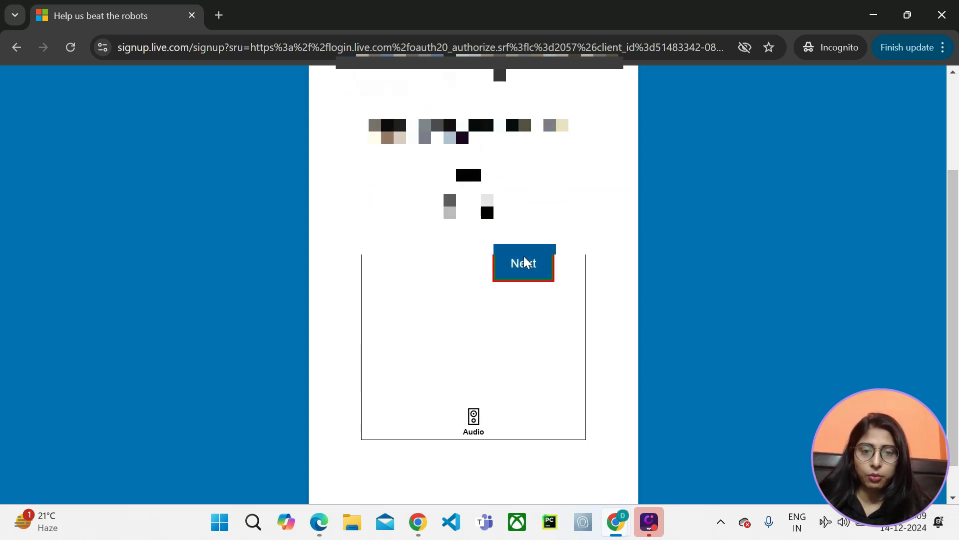
Rotate the captcha figure to face the hand and submit the answer.
click(523, 264)
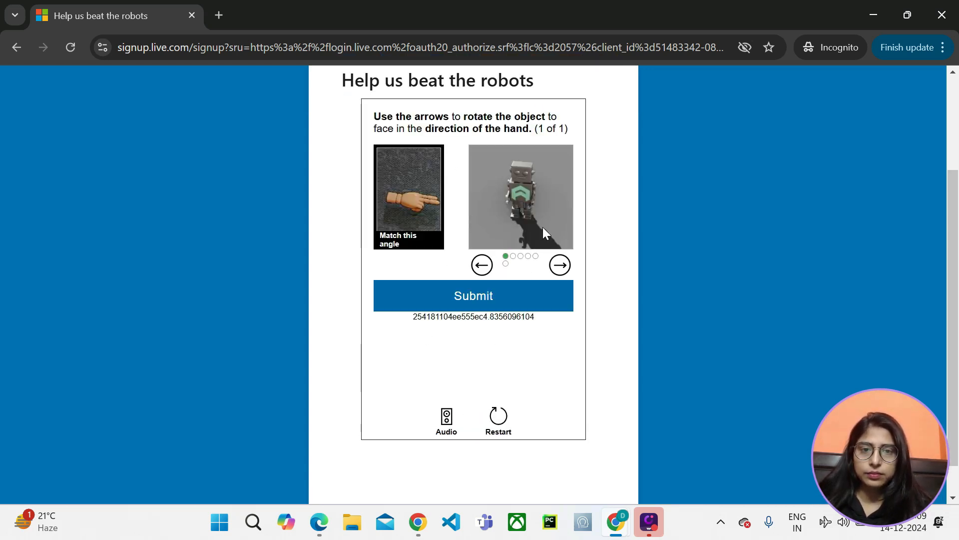
click(559, 265)
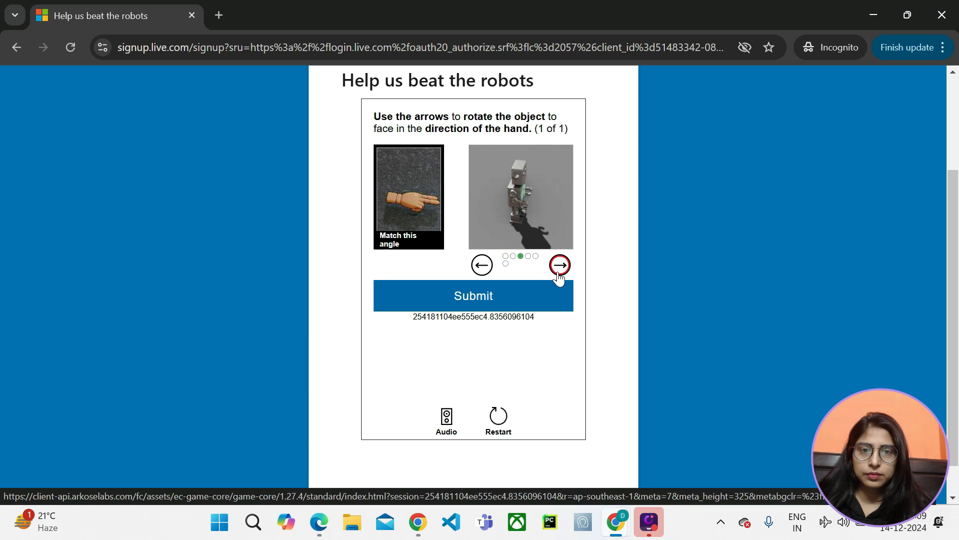
click(473, 295)
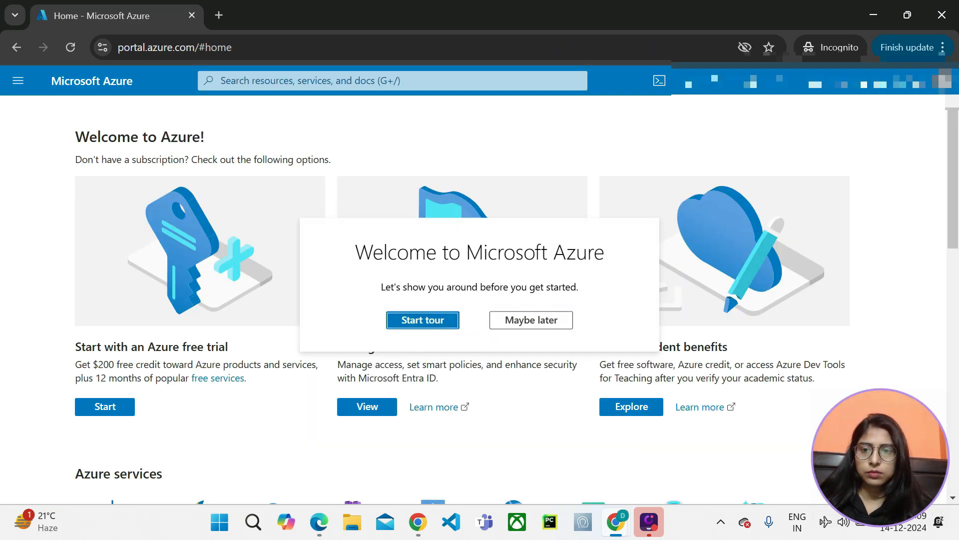
mouse_move(715, 246)
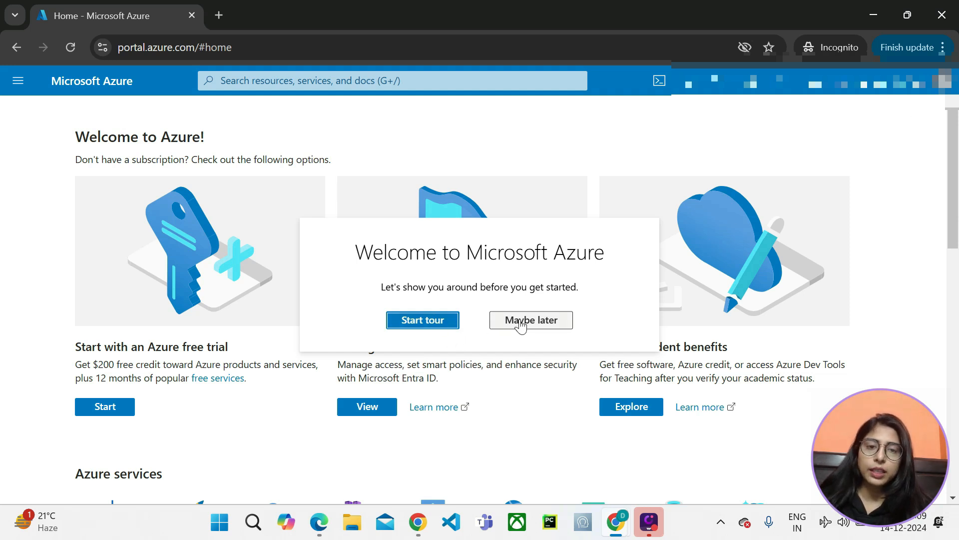
Dismiss the welcome tour with 'Maybe later' and start the Azure free trial offer.
click(531, 319)
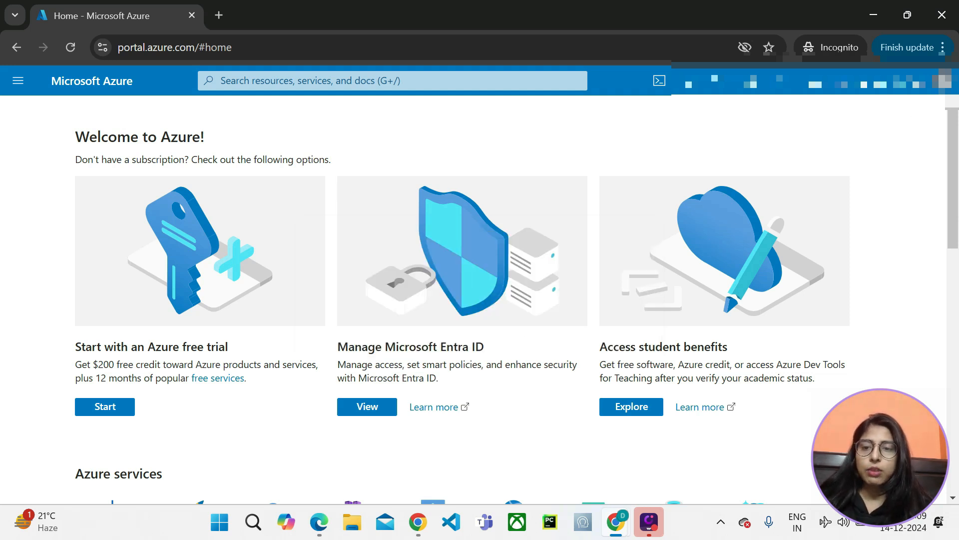
mouse_move(87, 311)
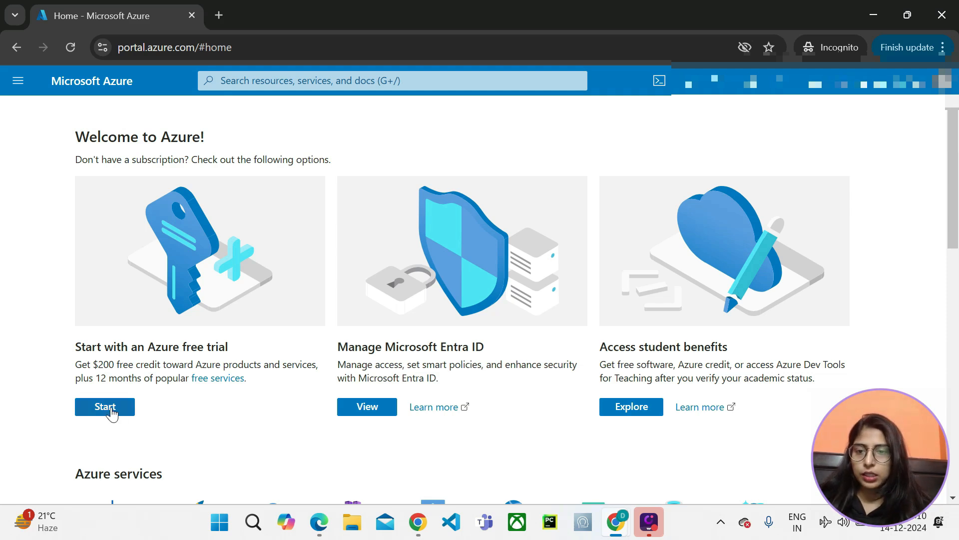
click(105, 406)
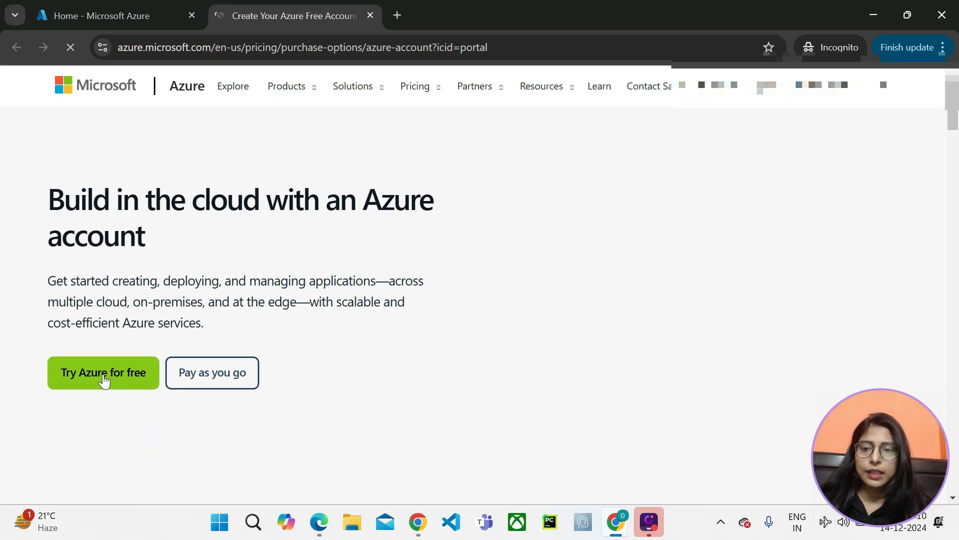
Choose 'Try Azure for free' on the Azure account page.
click(103, 373)
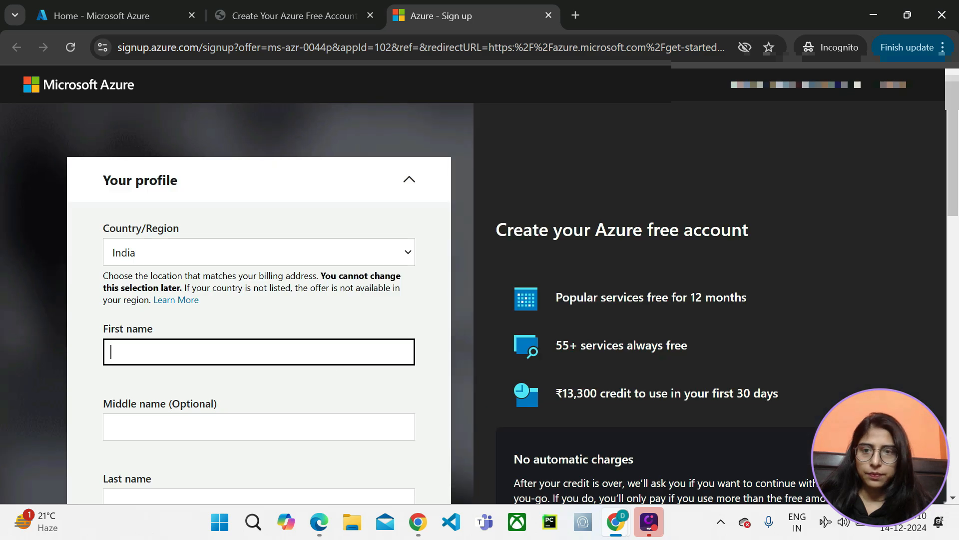
Enter the name details, including surname Bhushan, on the profile form.
scroll(down, 3)
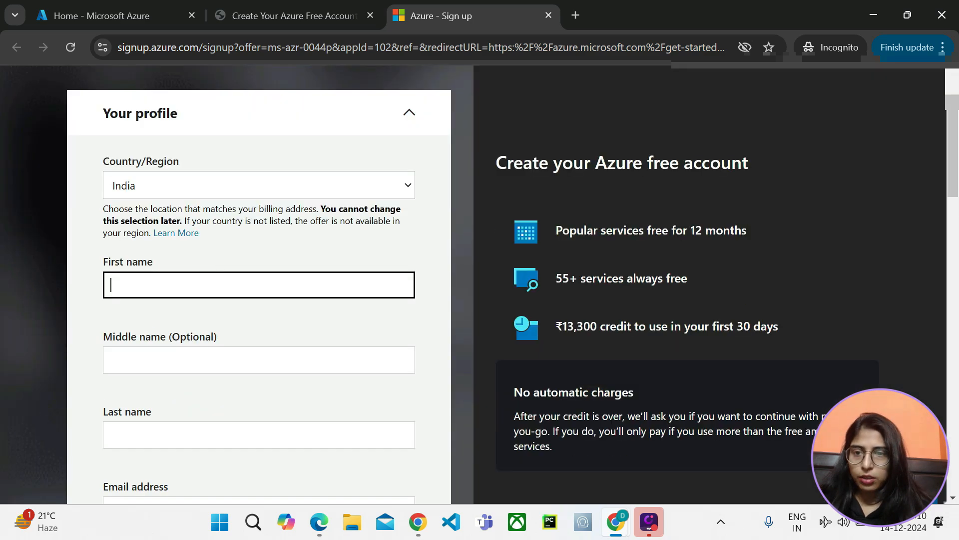
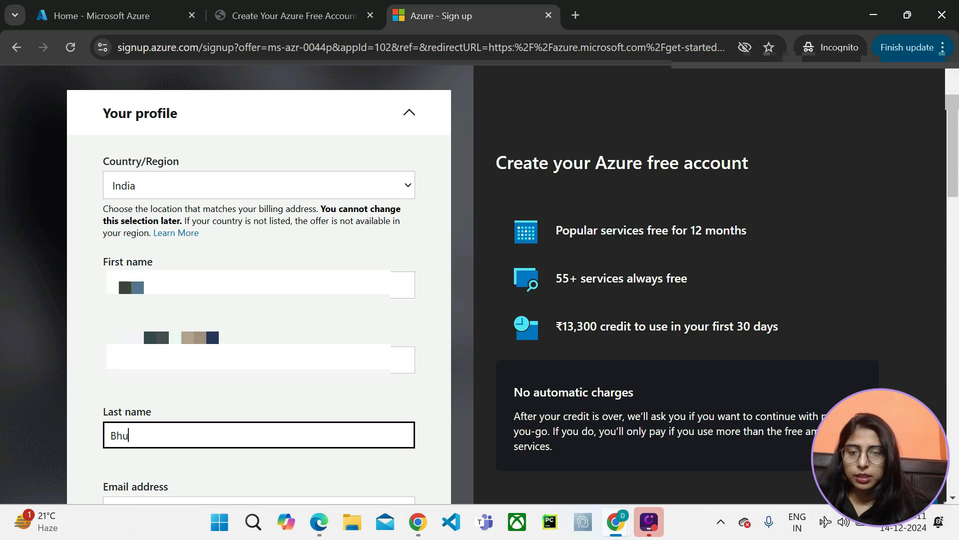
scroll(down, 3)
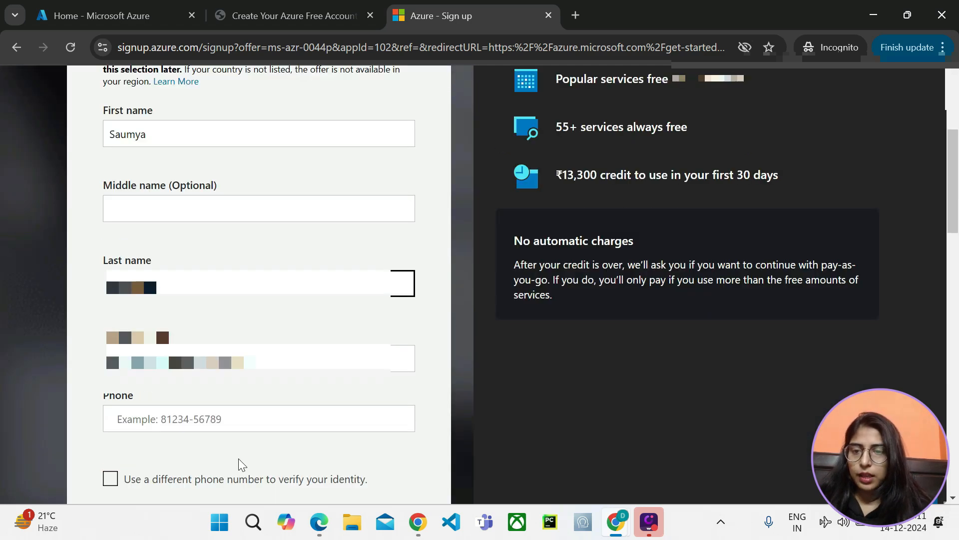
text(Bhushan)
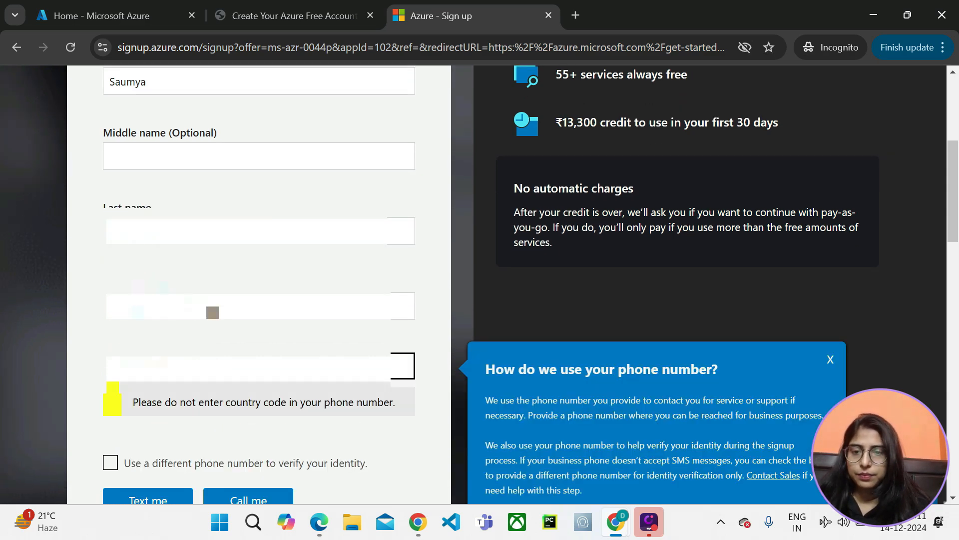
Fill in the phone and address fields and choose the state.
scroll(down, 3)
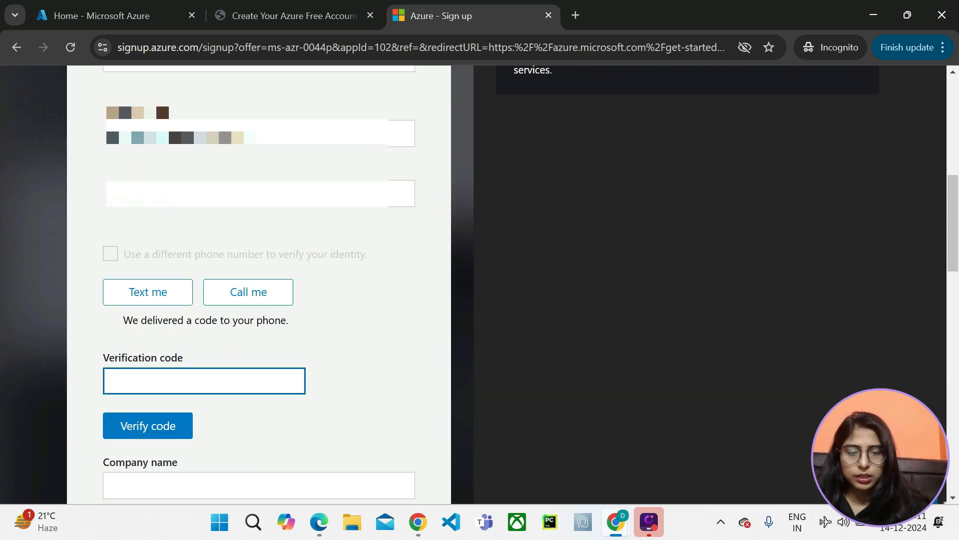
text(000)
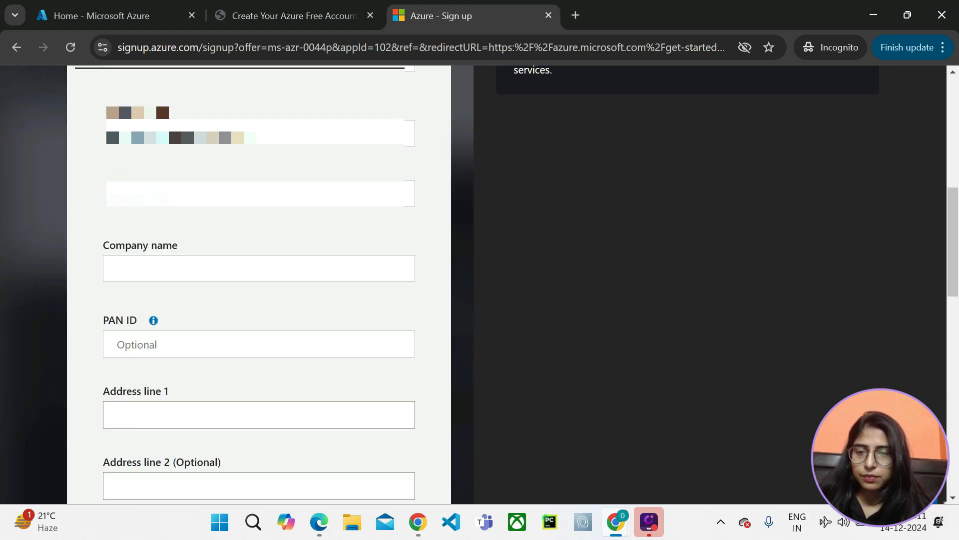
scroll(down, 3)
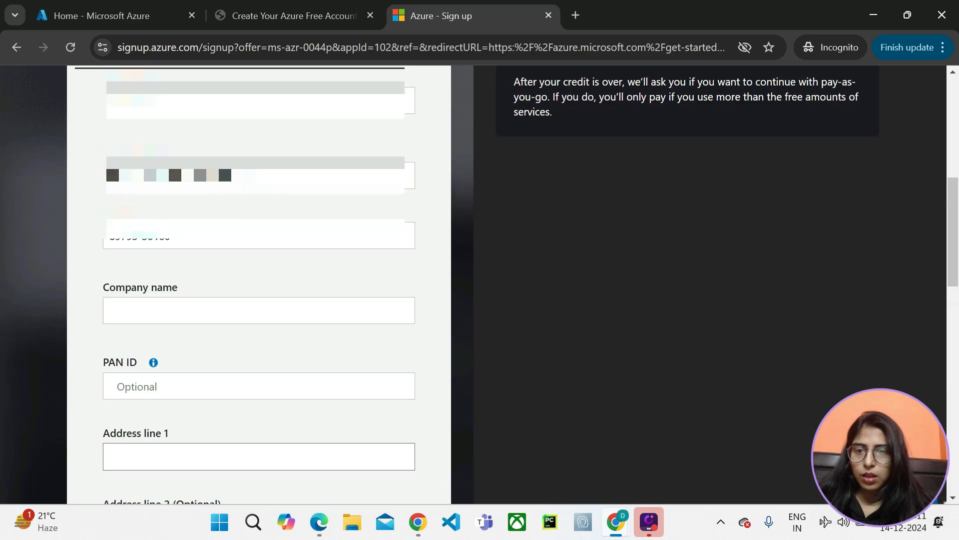
text(g)
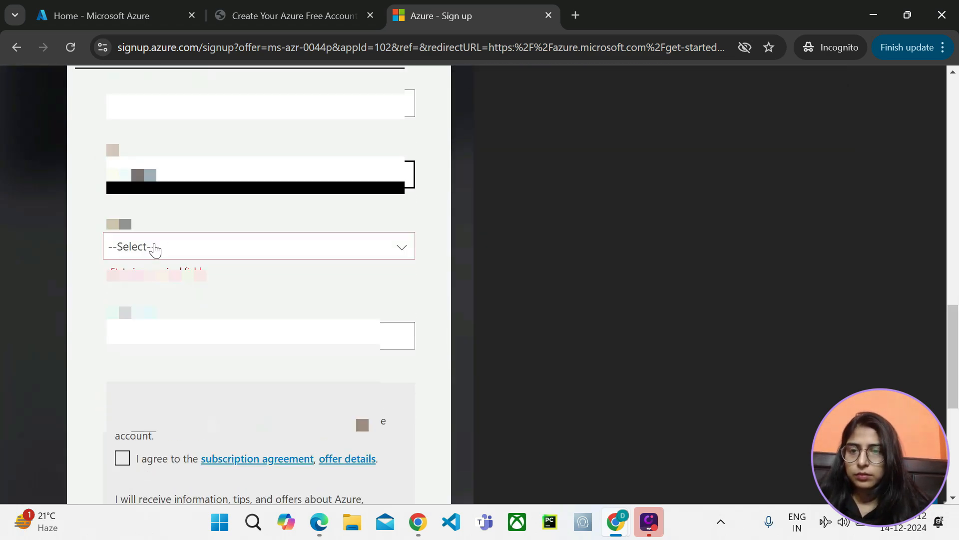
click(259, 246)
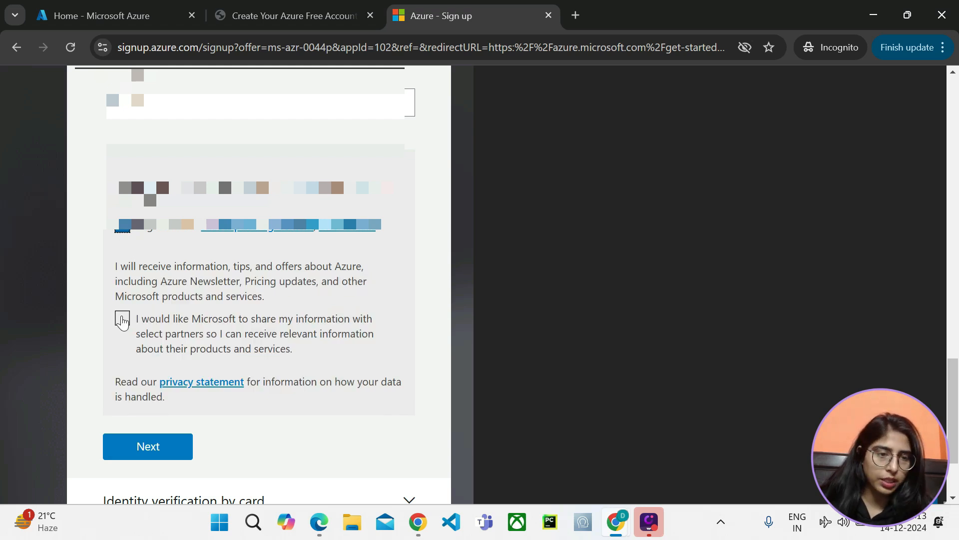
Tick the consent checkbox in the agreement section.
click(122, 318)
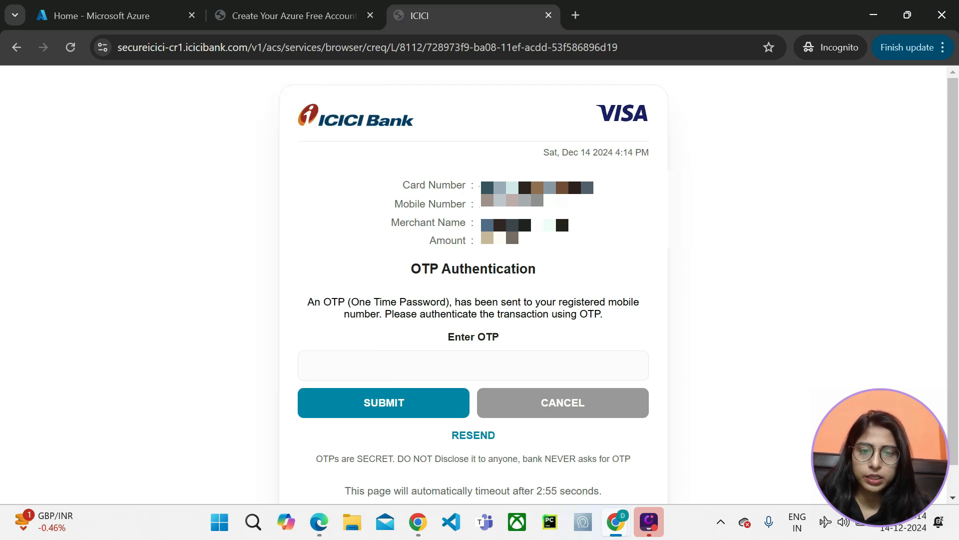
click(472, 365)
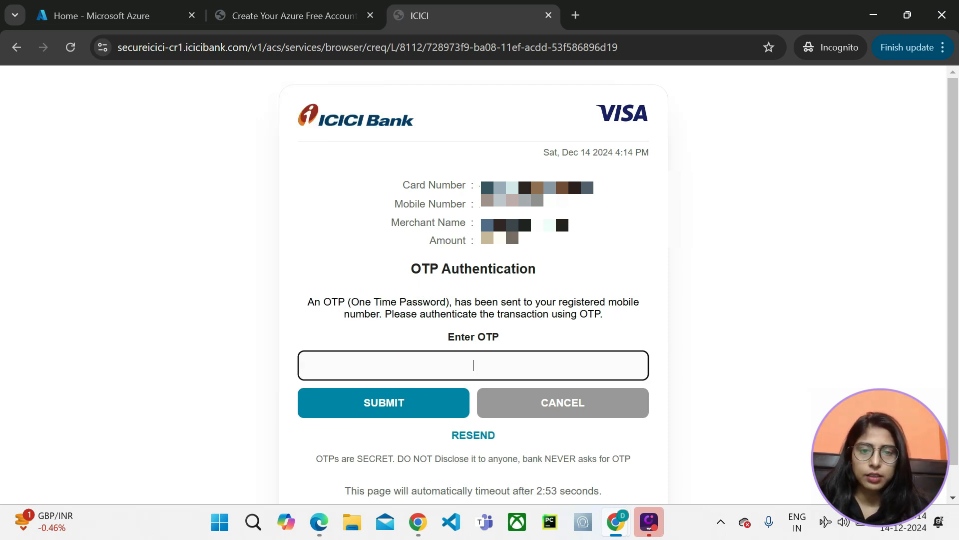
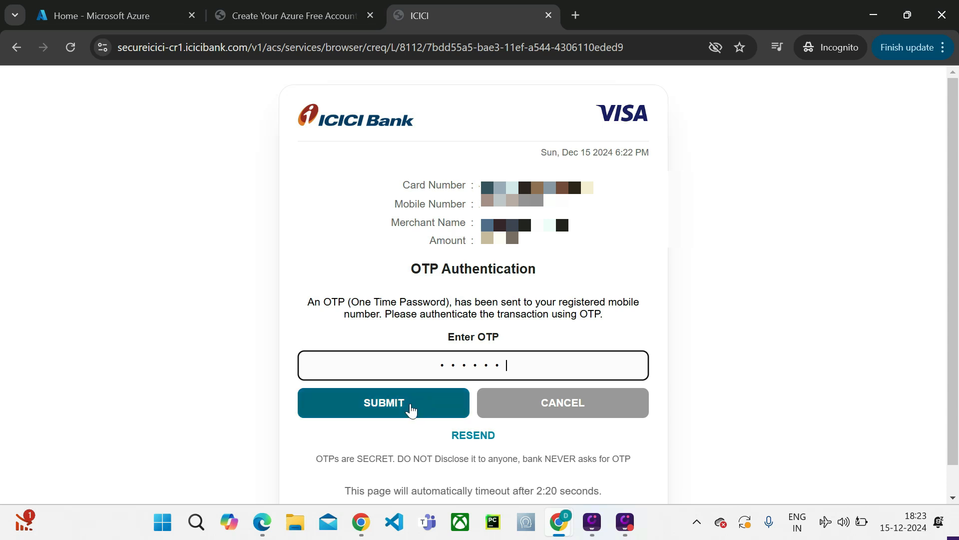
click(383, 403)
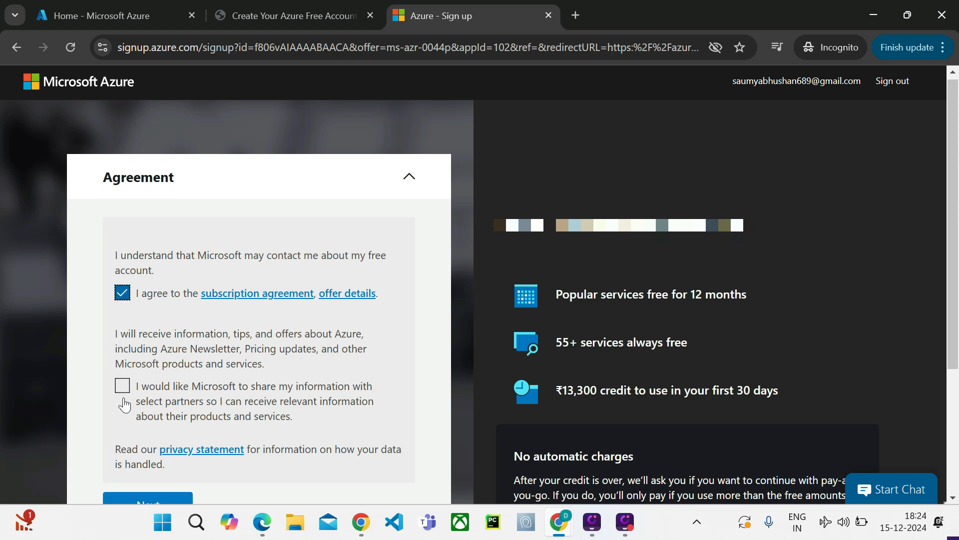
Opt in to partner information sharing, pass card verification, and submit the free account sign-up.
click(121, 385)
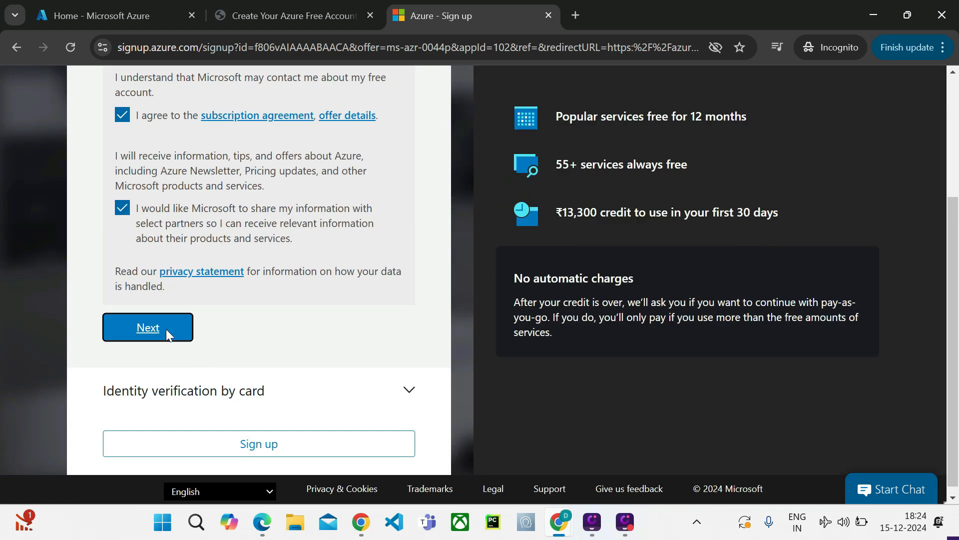
click(147, 326)
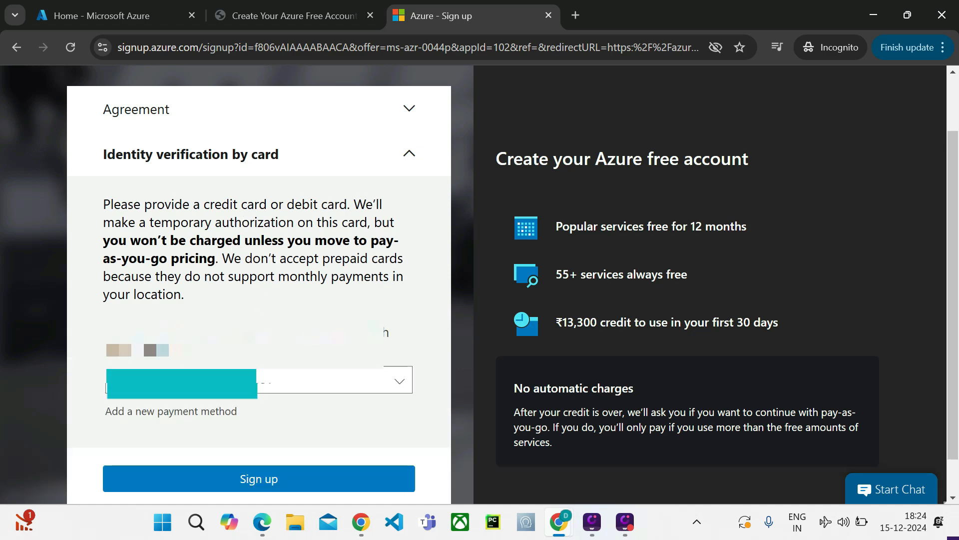
scroll(down, 3)
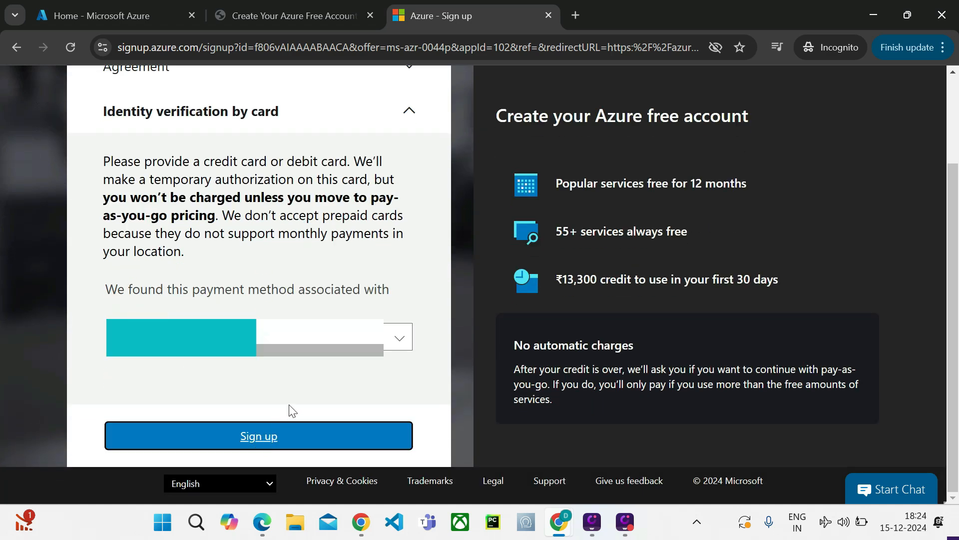
mouse_move(258, 435)
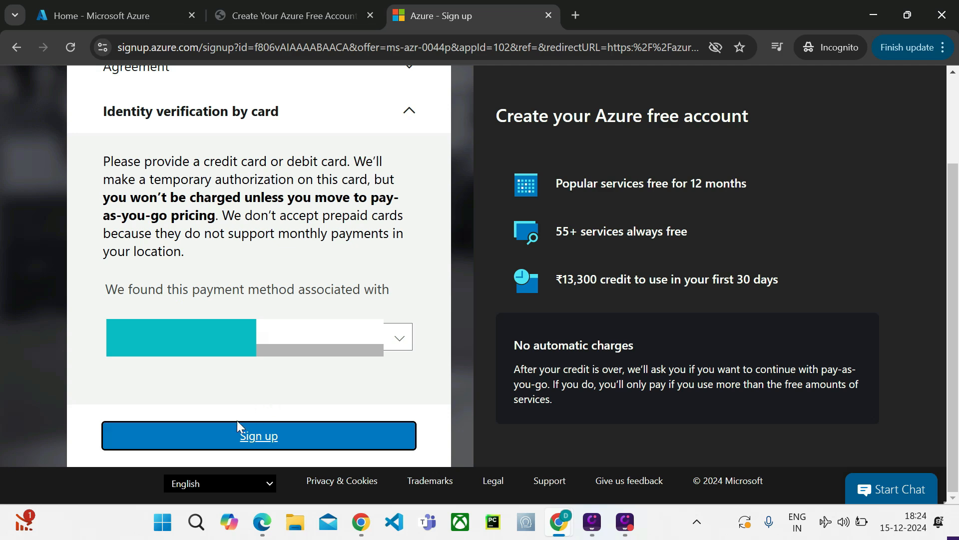
click(258, 436)
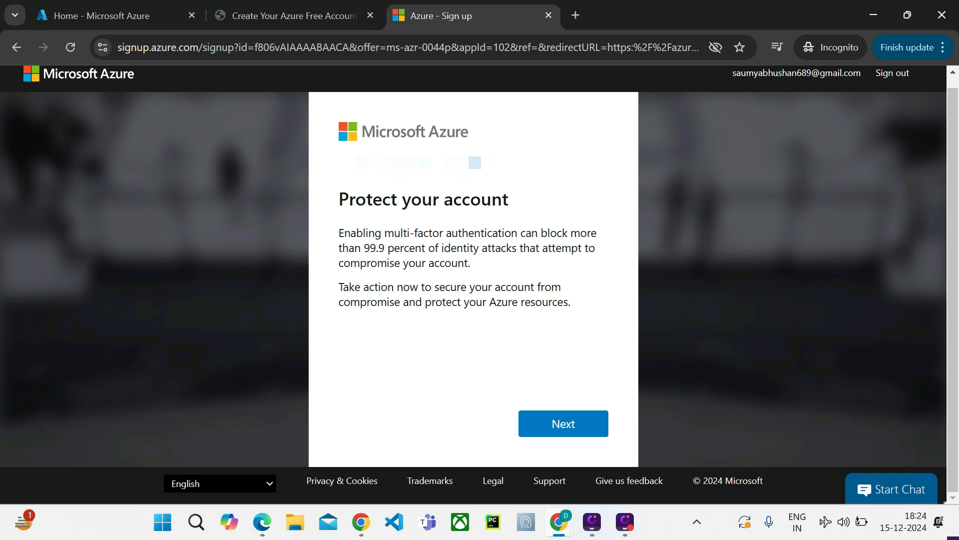
Continue past the Protect your account notice to Microsoft's verification page.
click(562, 423)
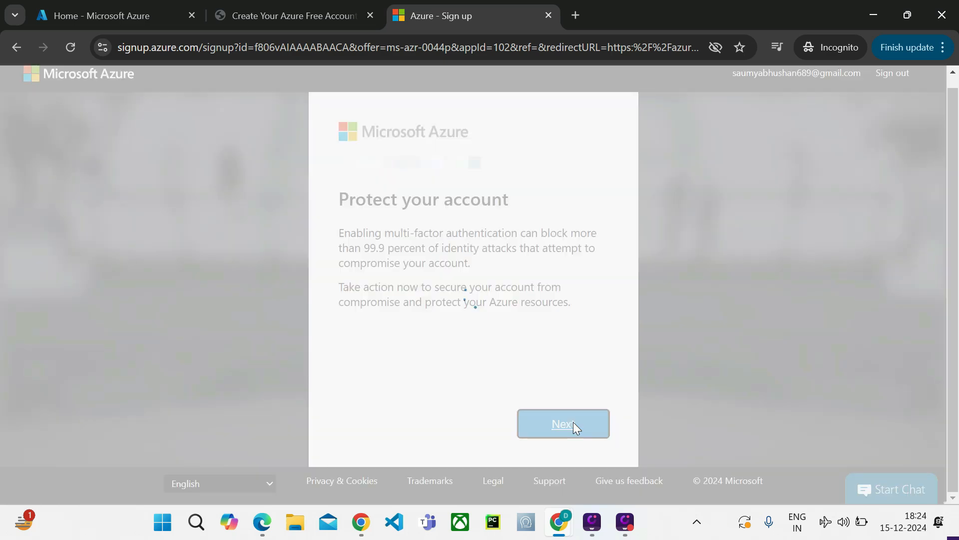
click(562, 423)
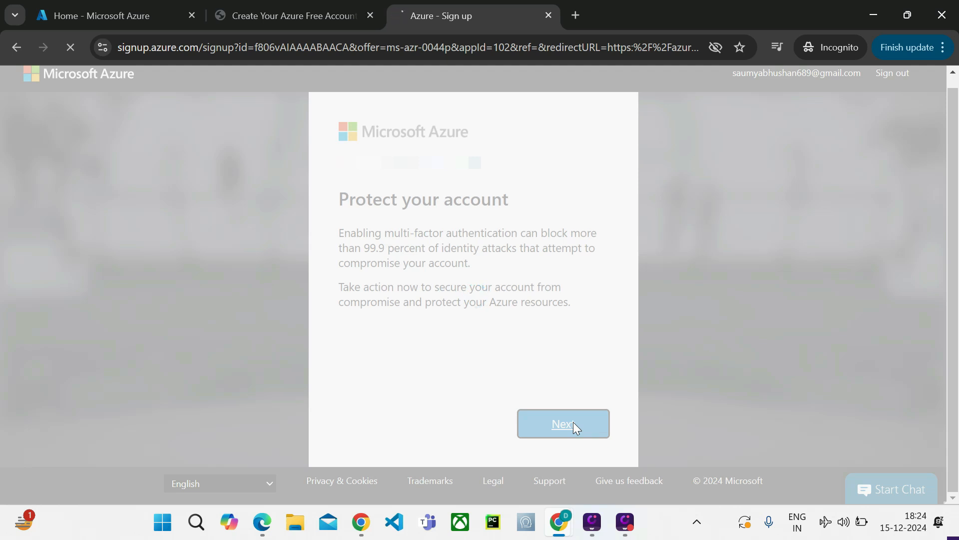
click(562, 423)
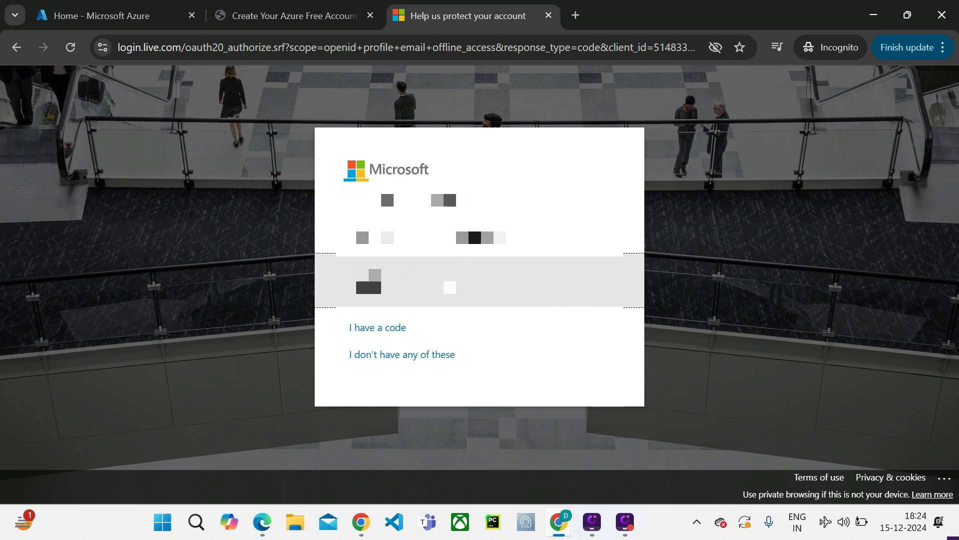
click(378, 328)
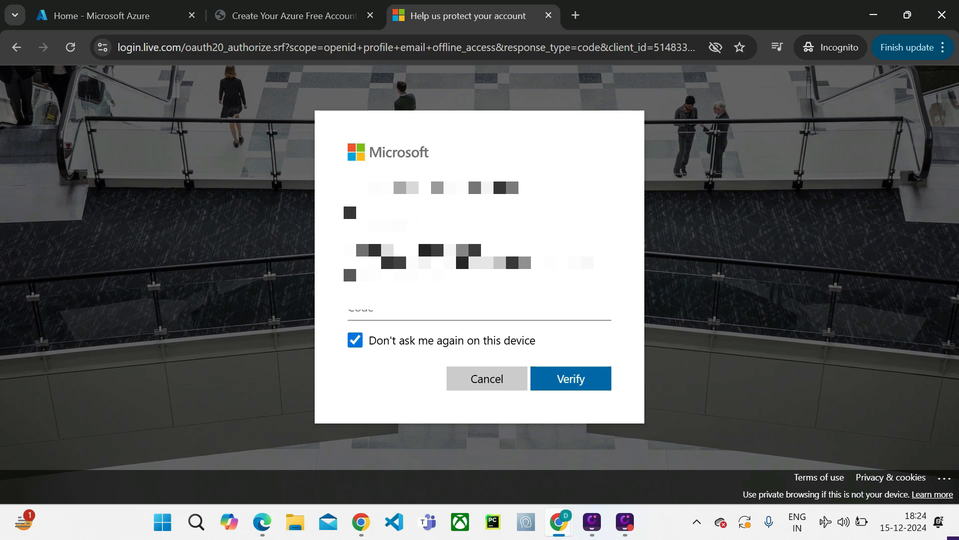
click(478, 309)
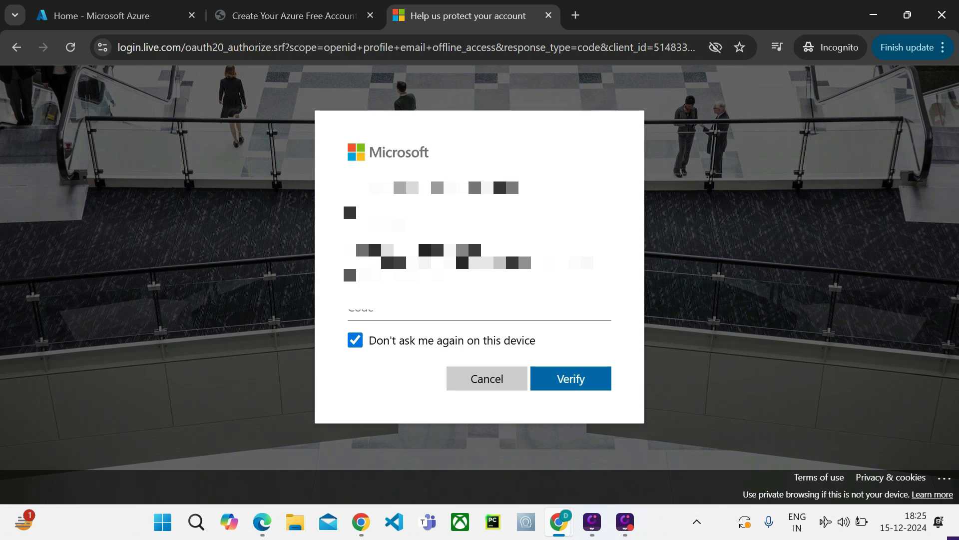
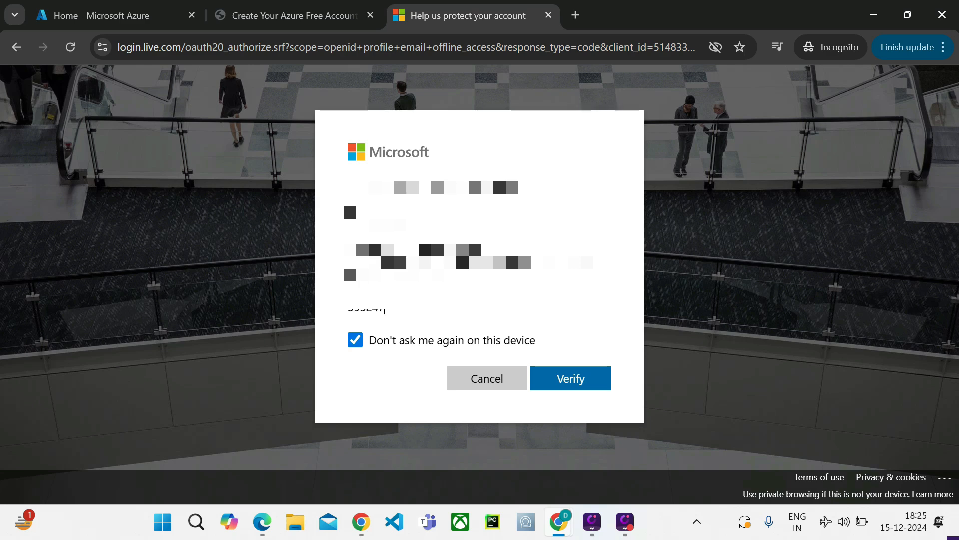
click(570, 378)
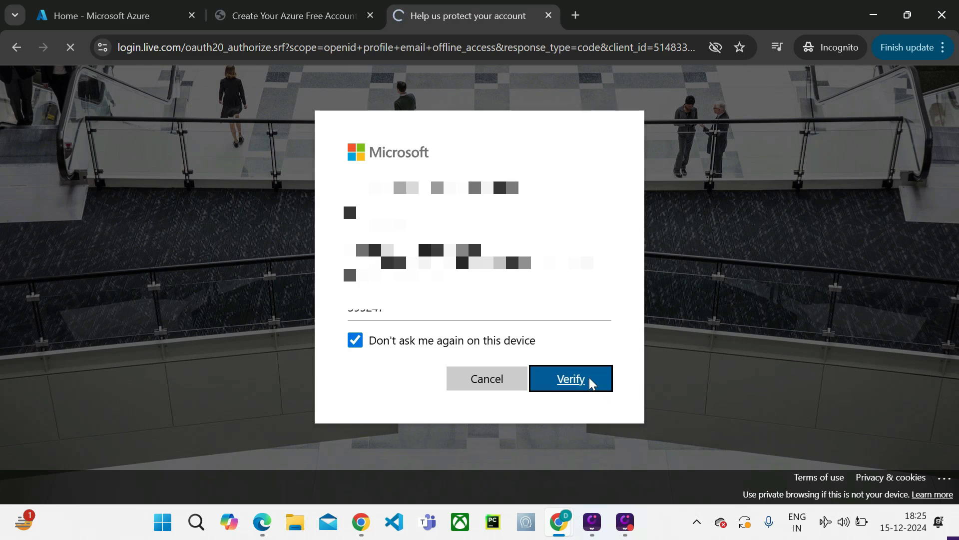
click(569, 378)
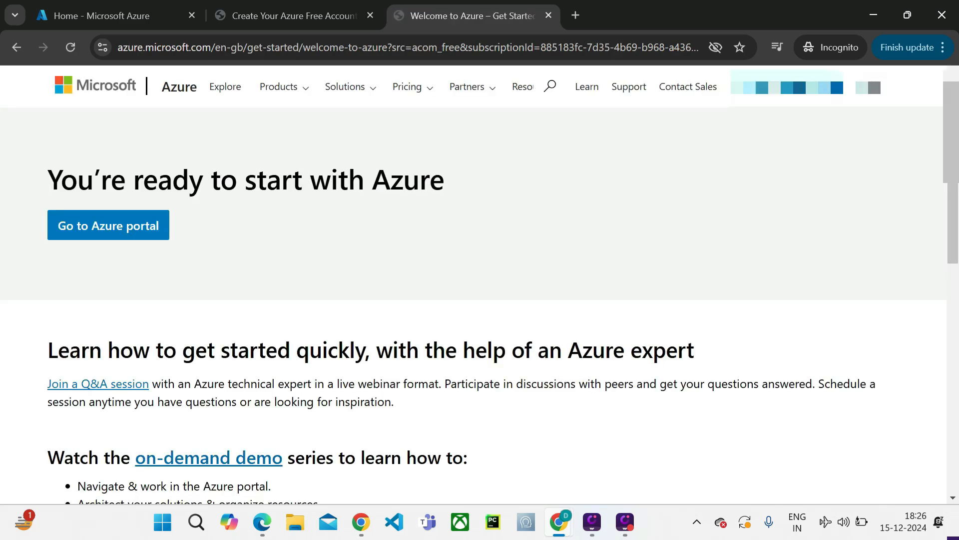
Go from the welcome page to the Azure portal's Quickstart Center.
click(108, 224)
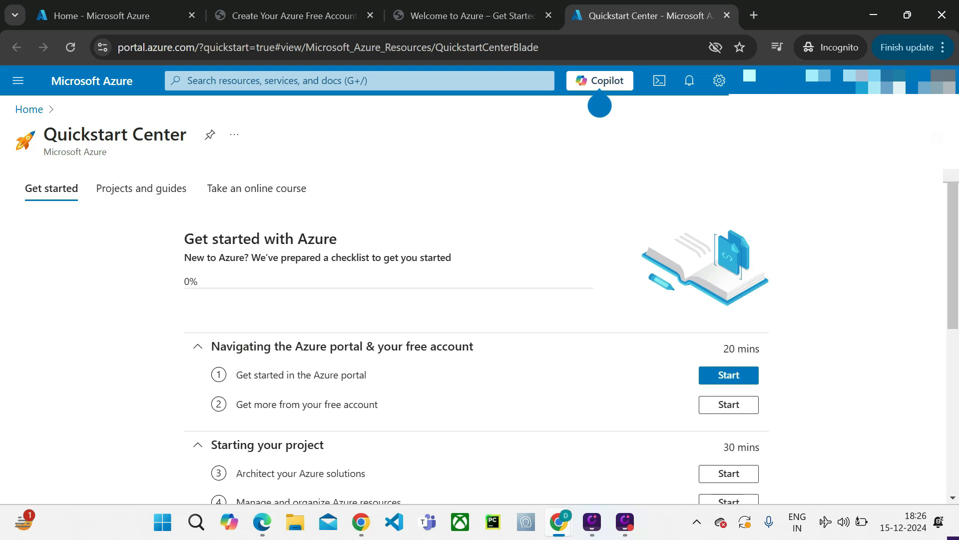
Check the free trial credit notification, browse the Get started checklist, then open All services.
click(689, 80)
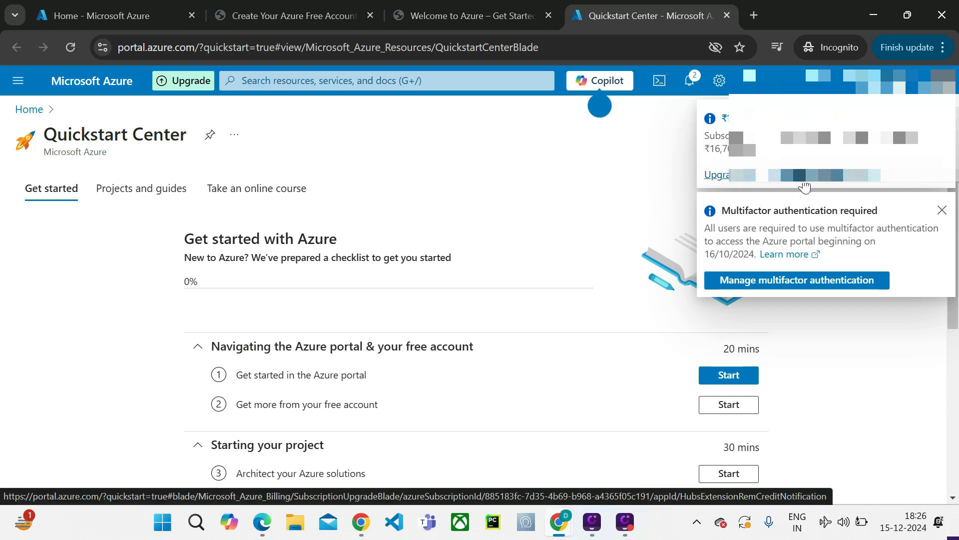
click(940, 210)
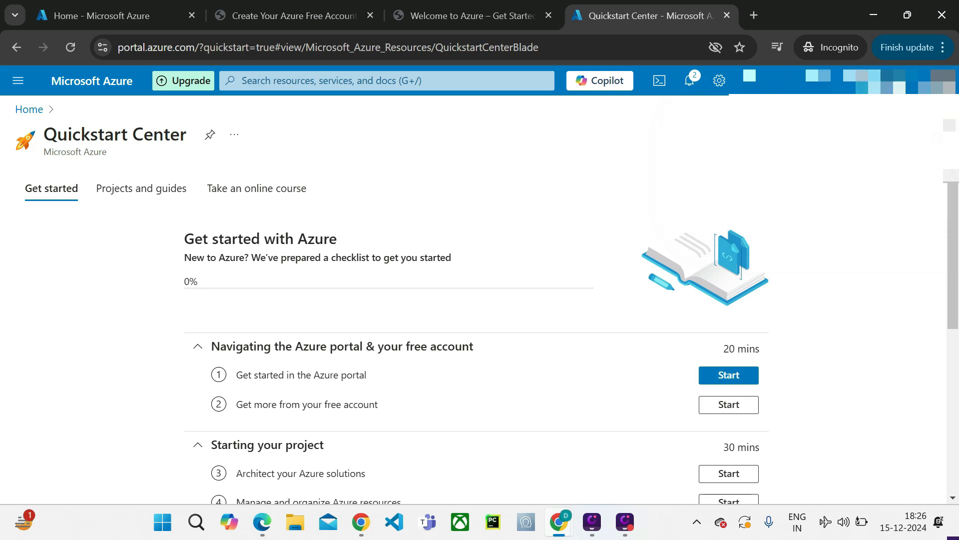
scroll(down, 3)
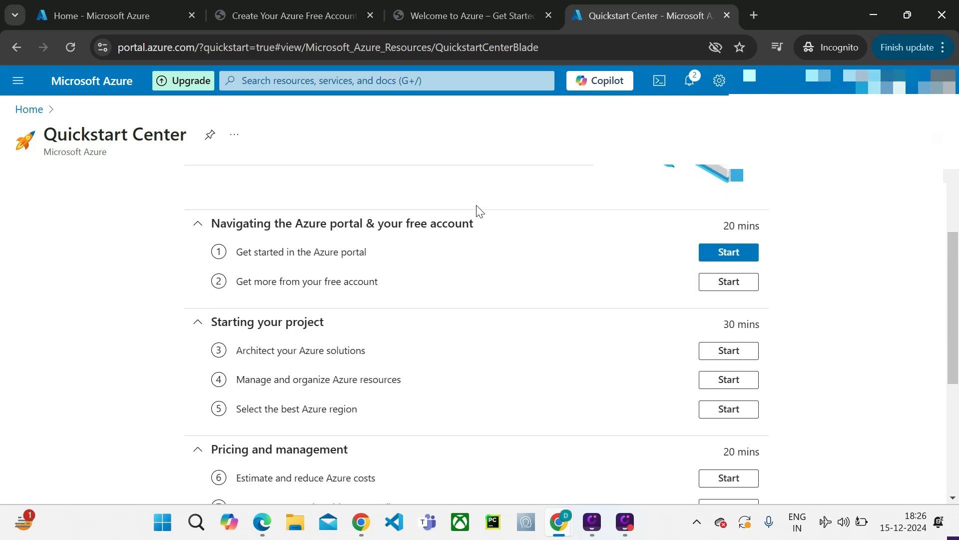
scroll(down, 3)
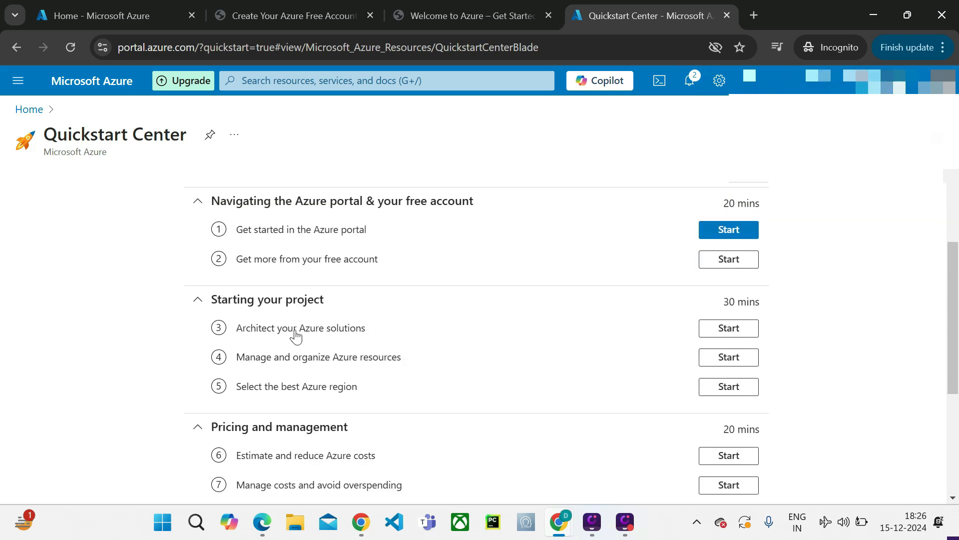
scroll(down, 3)
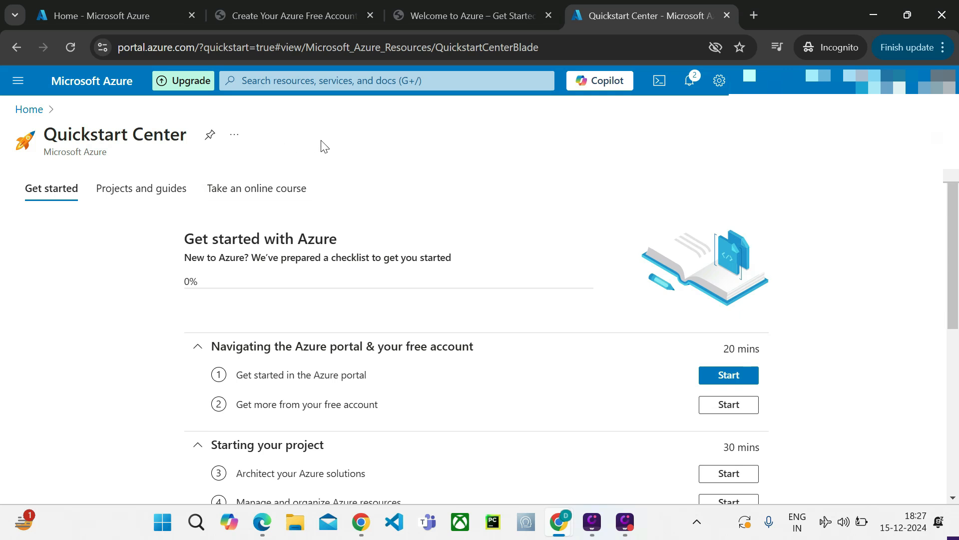
click(18, 80)
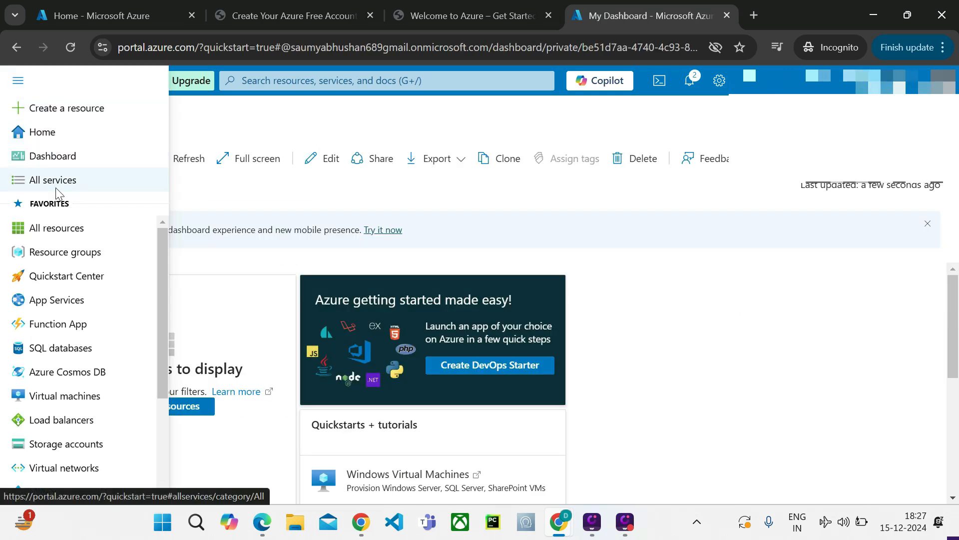
click(52, 179)
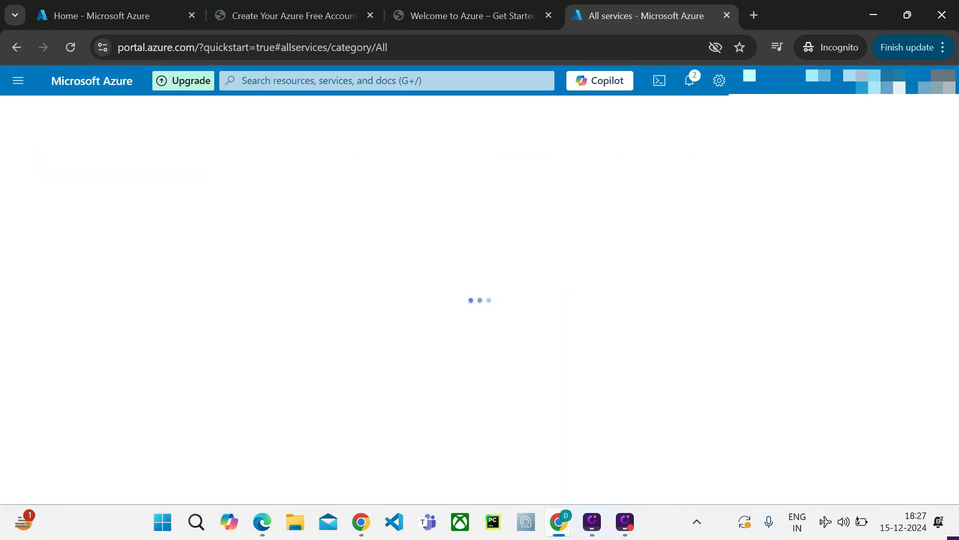